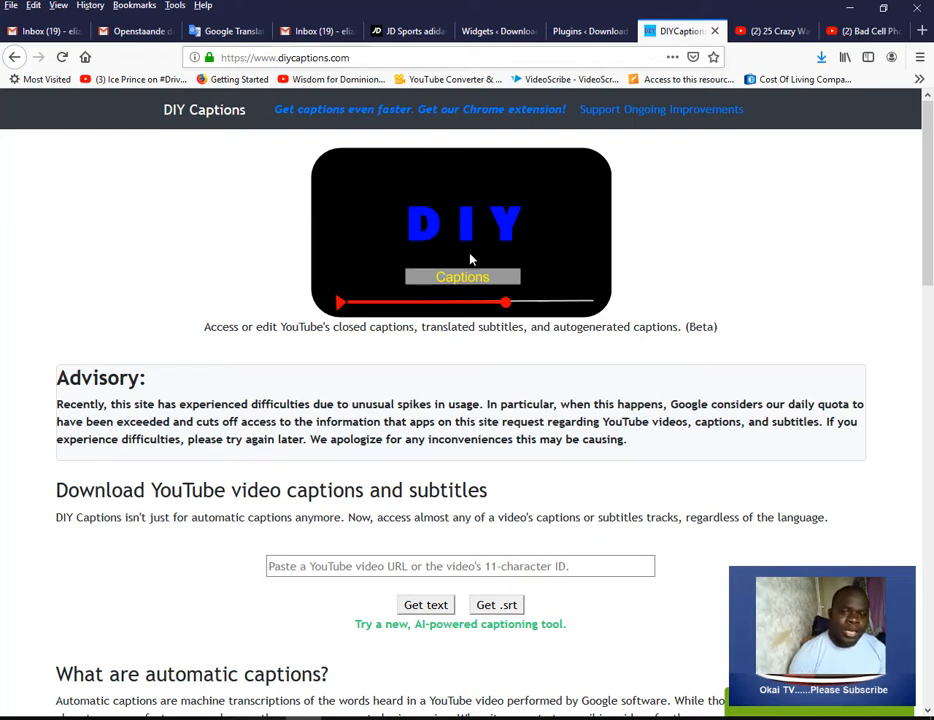
Step: Copy the URL of the '25 Crazy Ways Amazon Changed Shopping' YouTube video
left_click(773, 30)
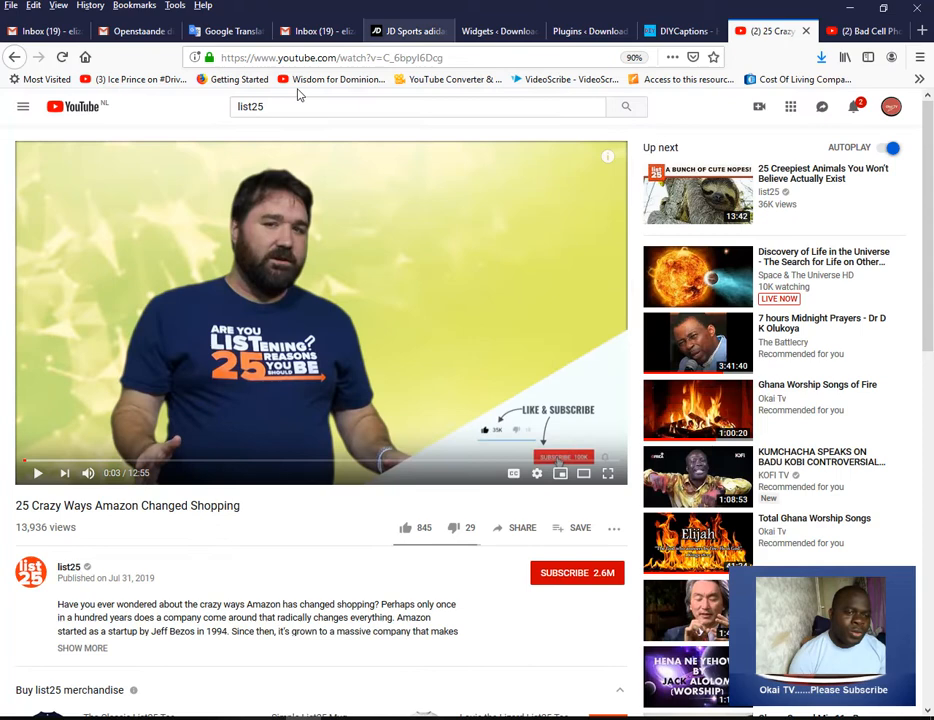
mouse_move(348, 290)
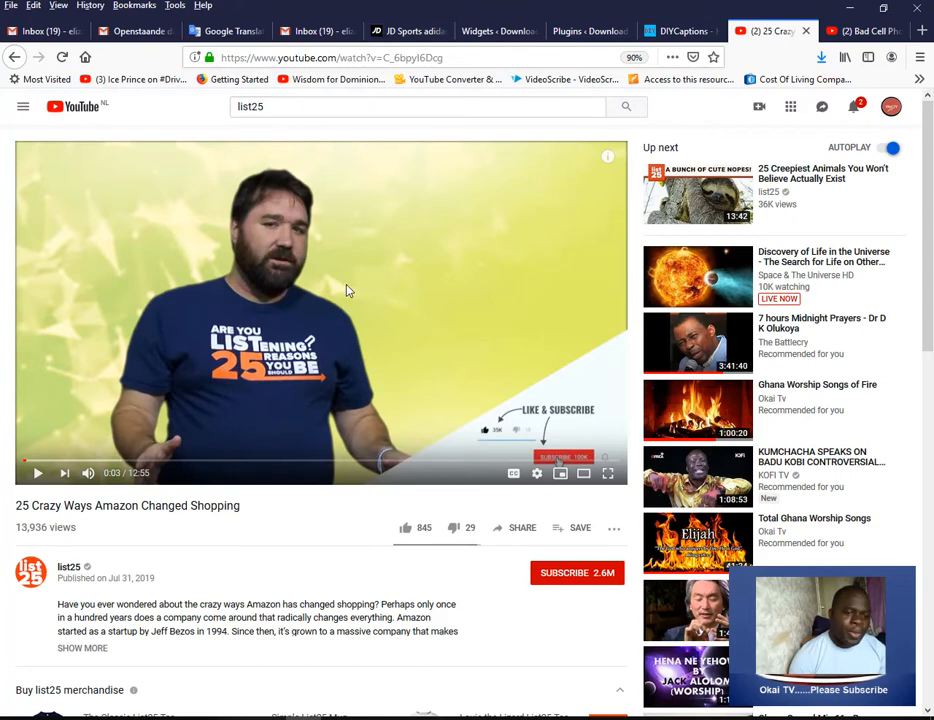
right_click(349, 290)
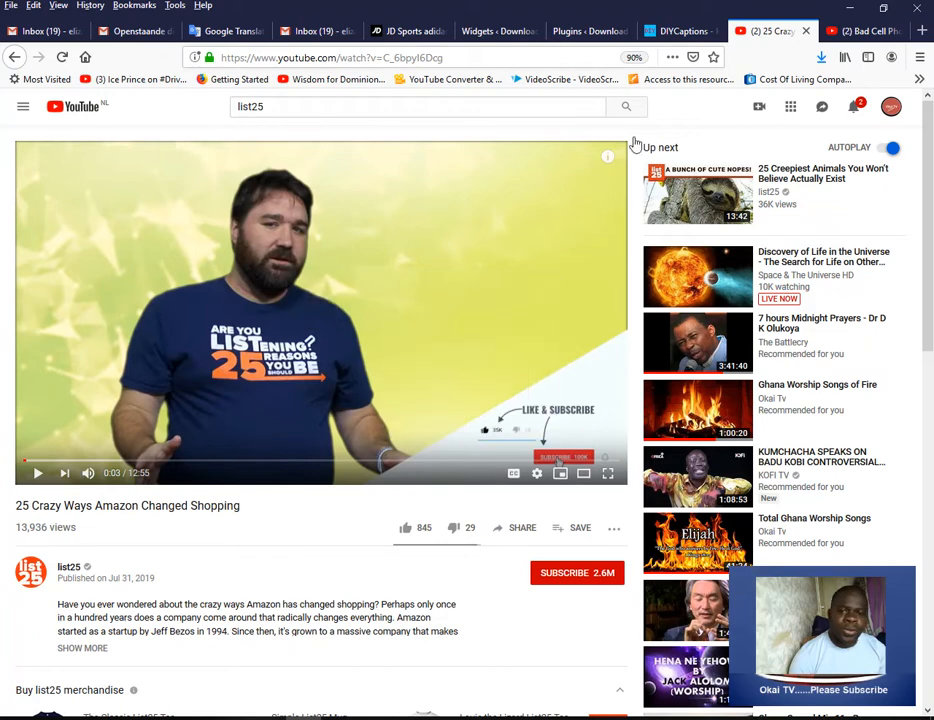
left_click(680, 31)
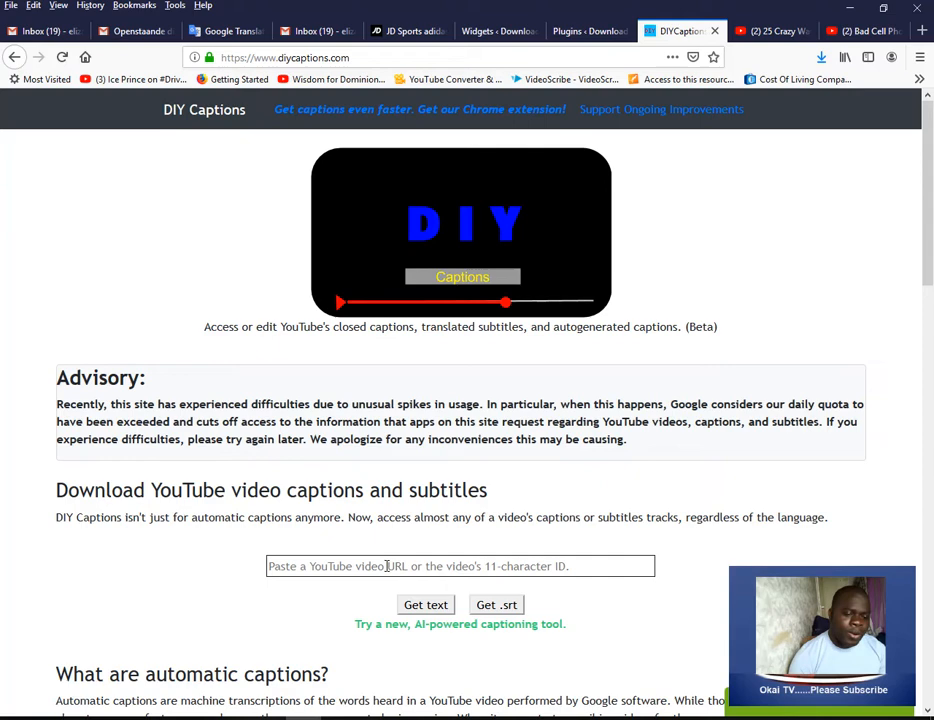
Step: Paste the Amazon video link into DIY Captions and fetch its transcript text
right_click(385, 566)
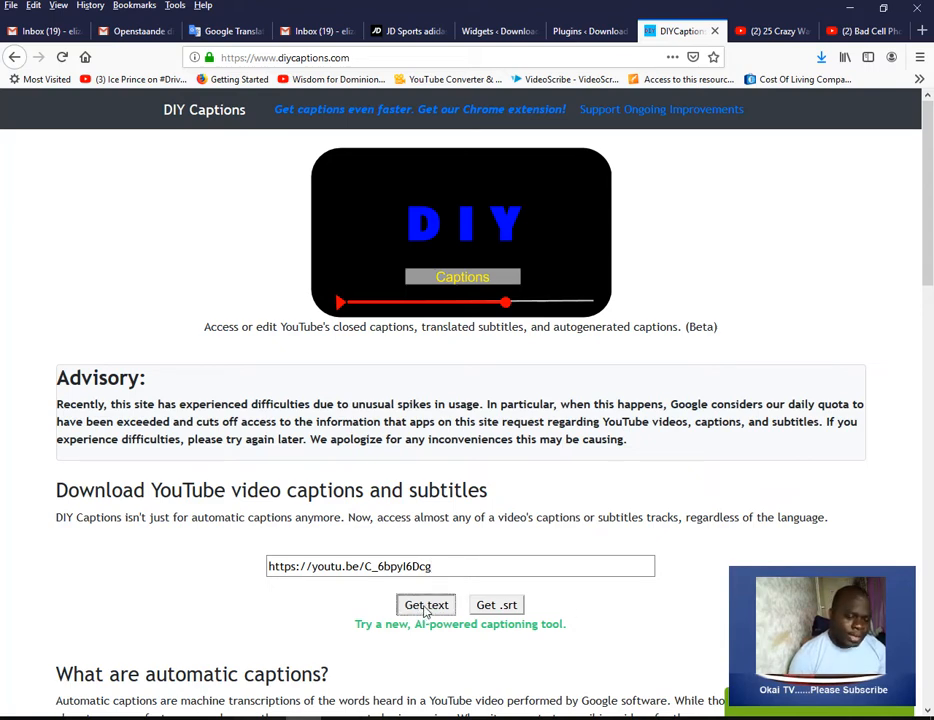
left_click(425, 604)
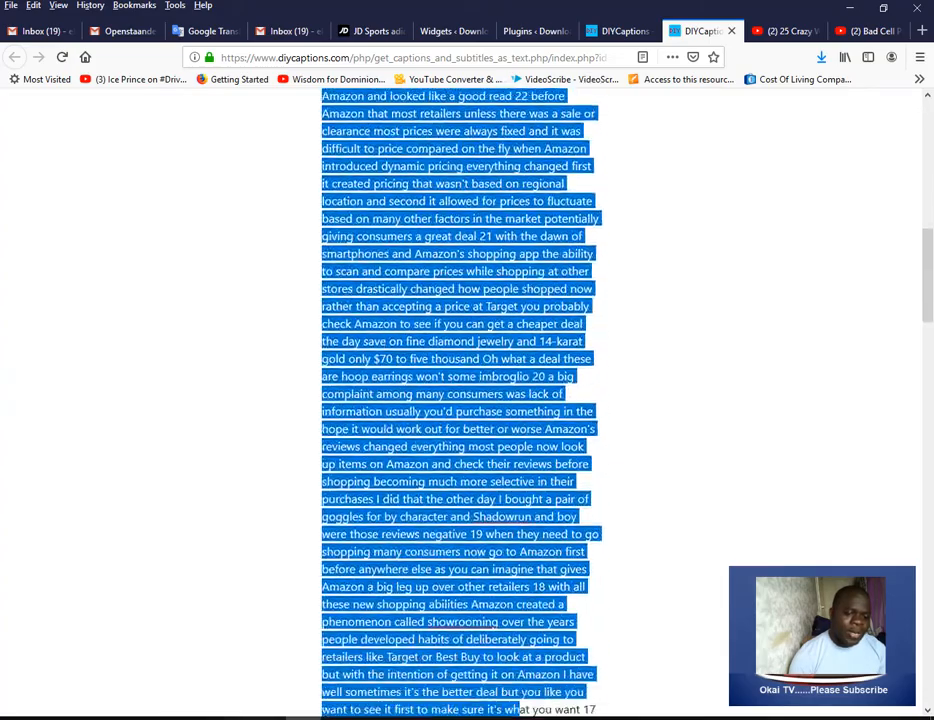
Step: Scroll through the fetched Amazon video transcript in DIY Captions
scroll("down", 3)
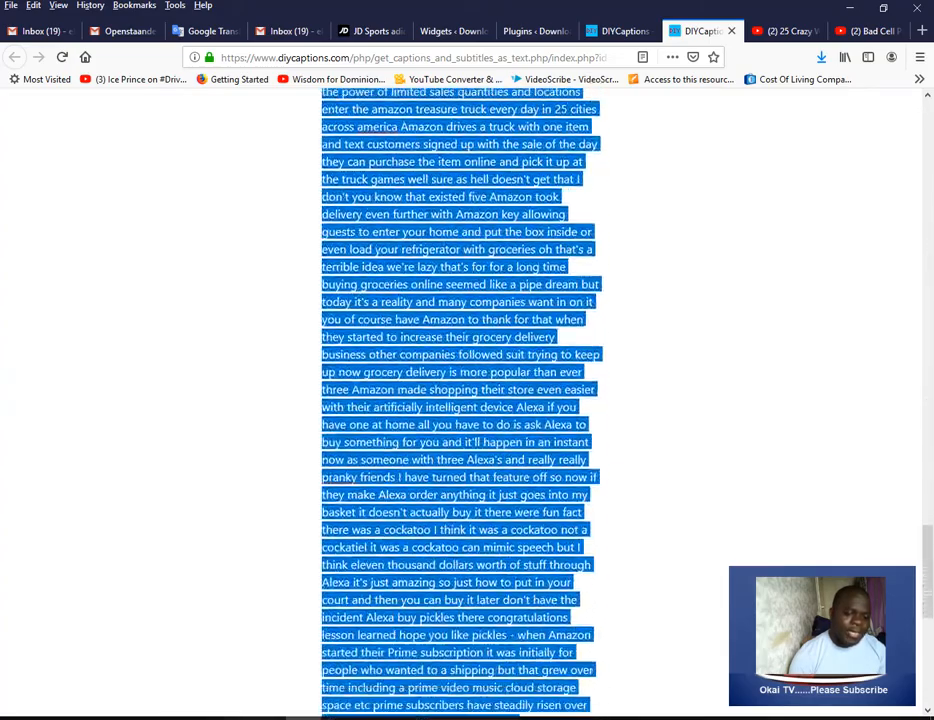
scroll("down", 3)
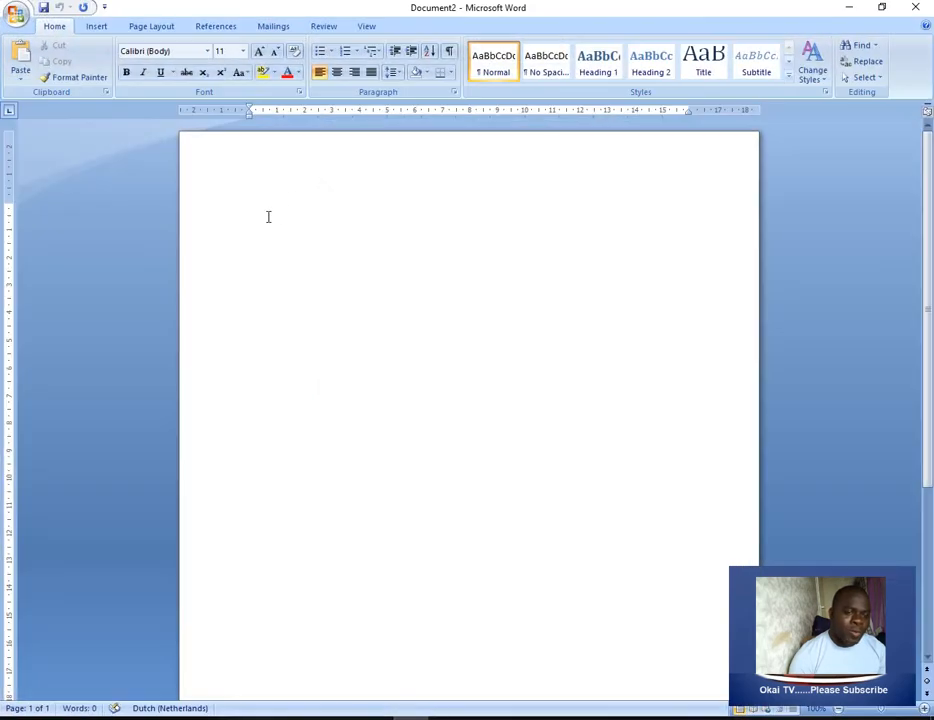
Step: Paste the Amazon transcript into the blank Word document and select all of it
right_click(268, 217)
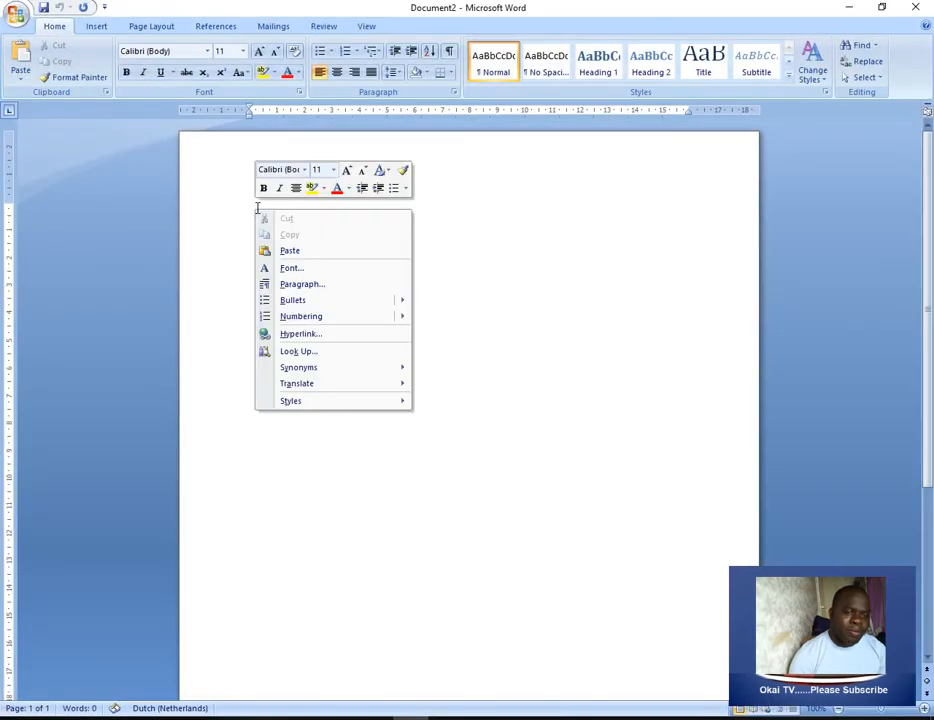
left_click(281, 253)
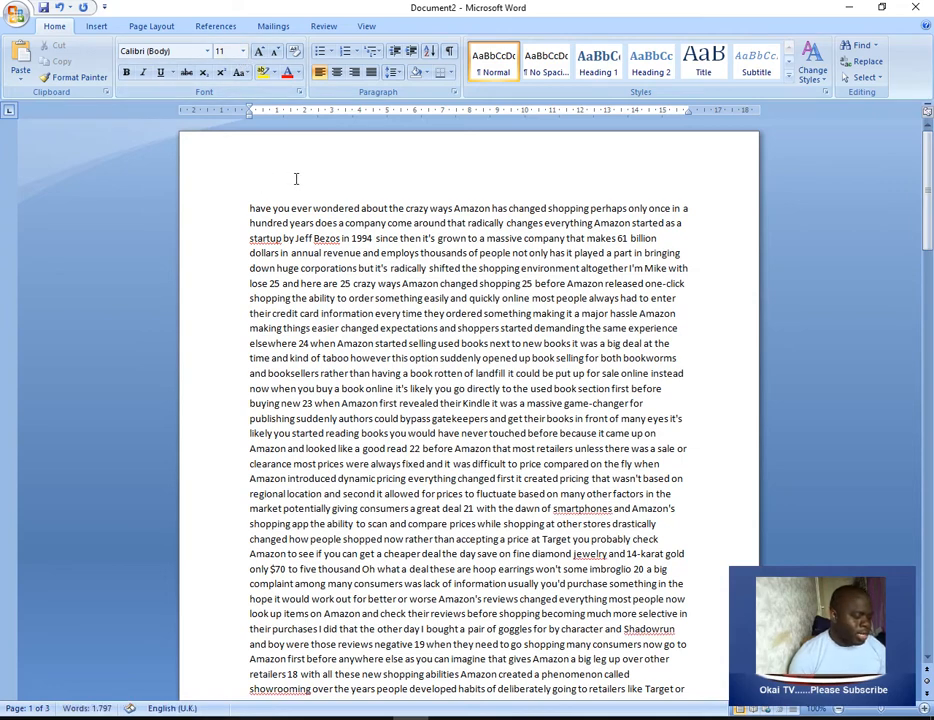
key("ctrl+a")
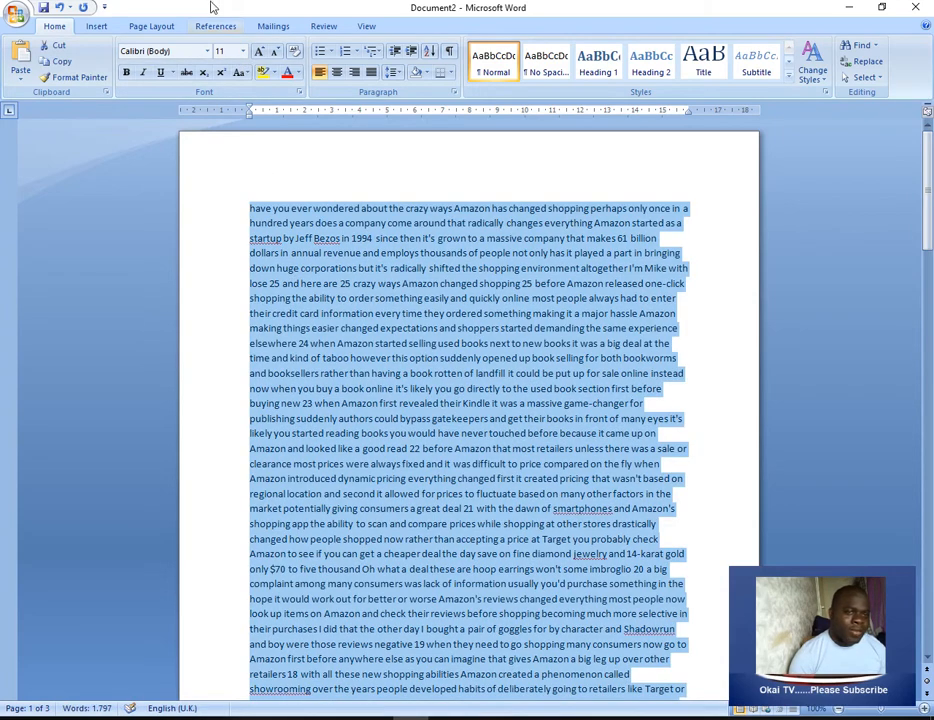
Step: Set the selected transcript to font size 18 and justify it
left_click(237, 51)
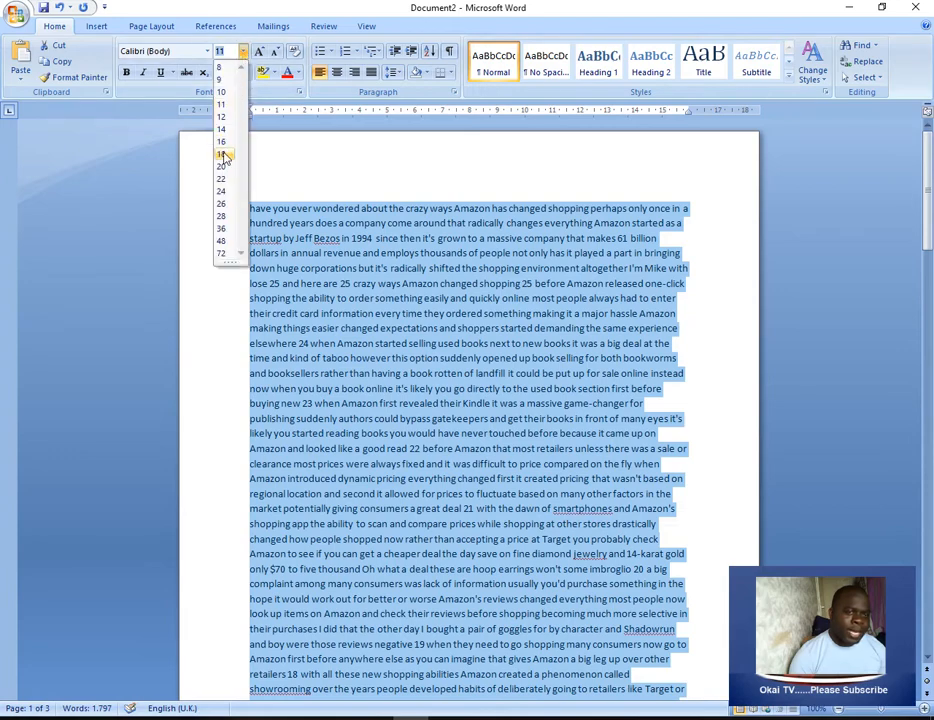
left_click(221, 153)
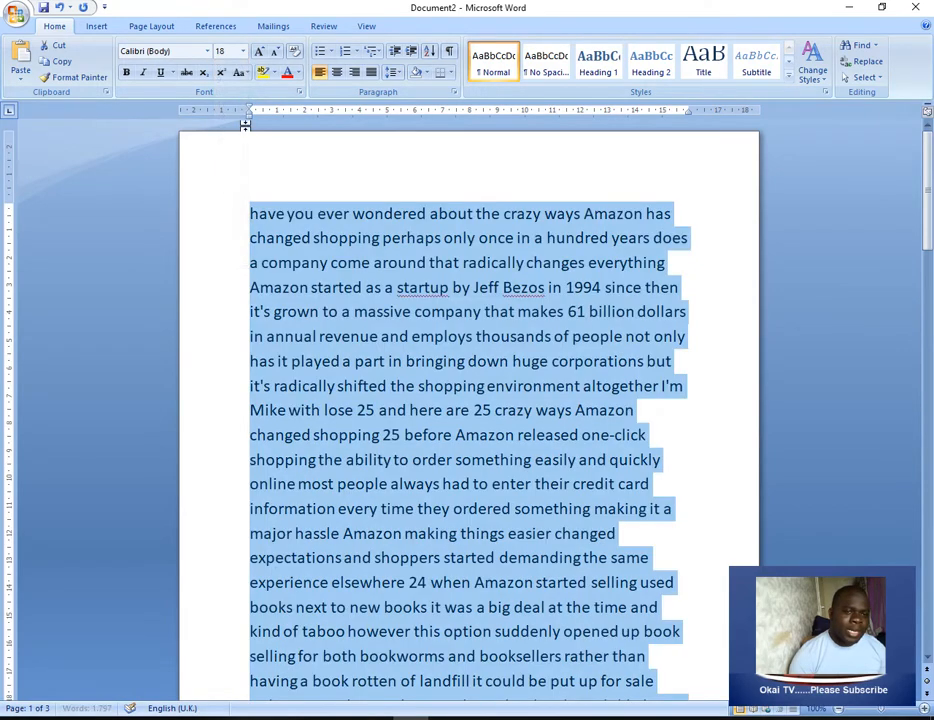
mouse_move(355, 72)
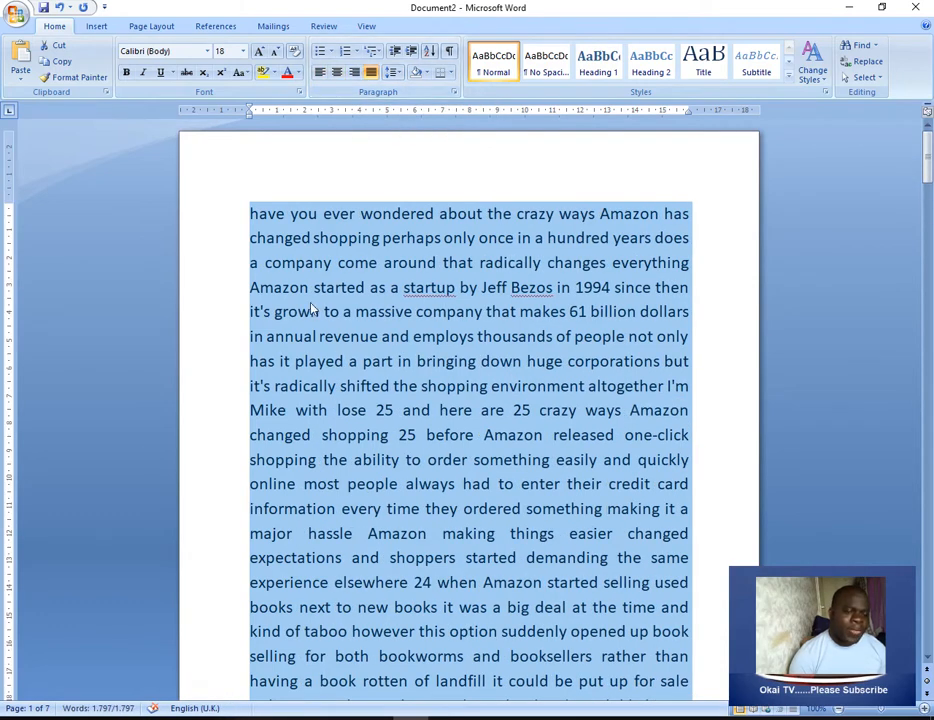
left_click(316, 305)
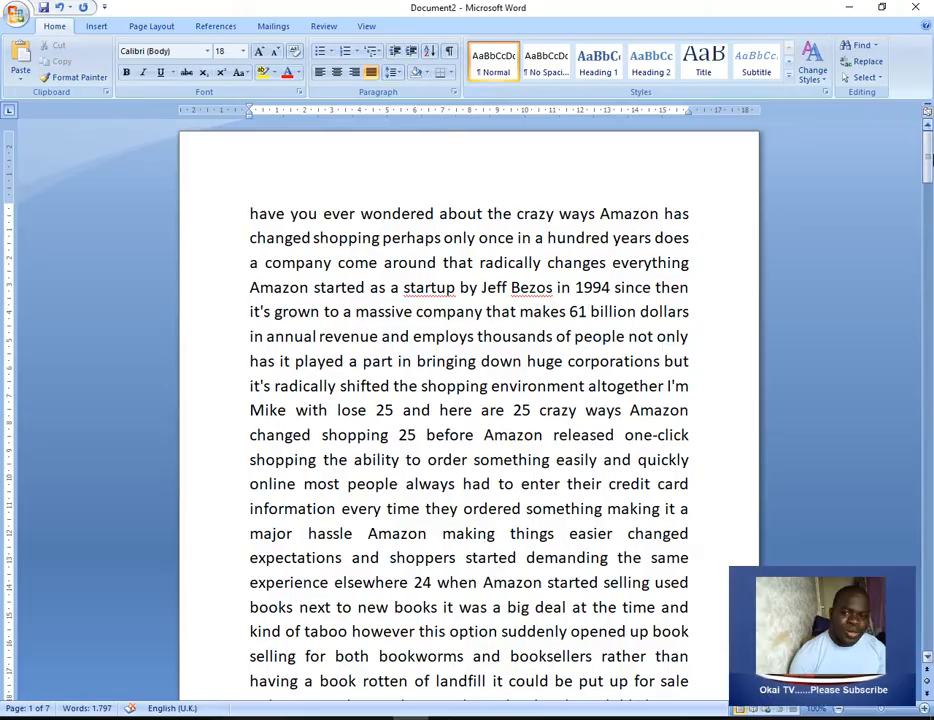
Step: Scroll through the seven-page formatted transcript, then return to the DIY Captions page
scroll("down", 3)
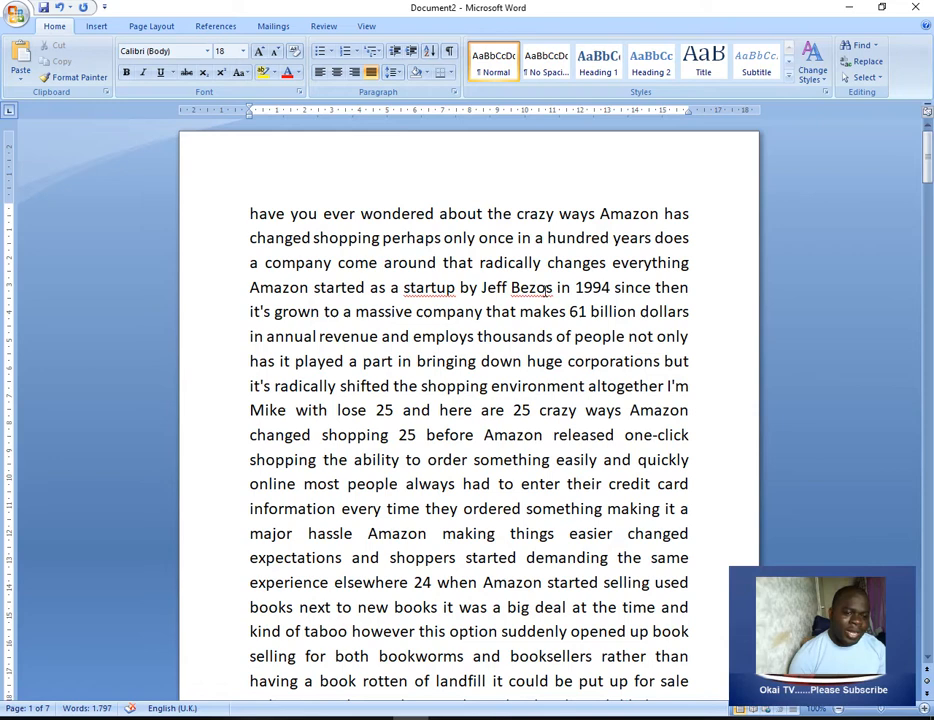
mouse_move(228, 204)
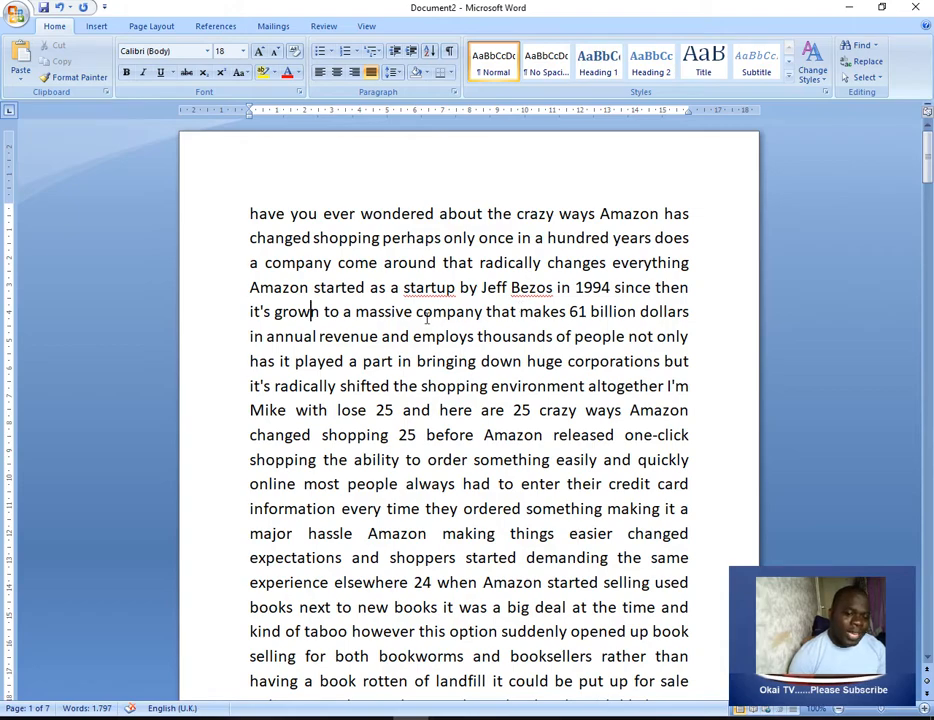
scroll("down", 3)
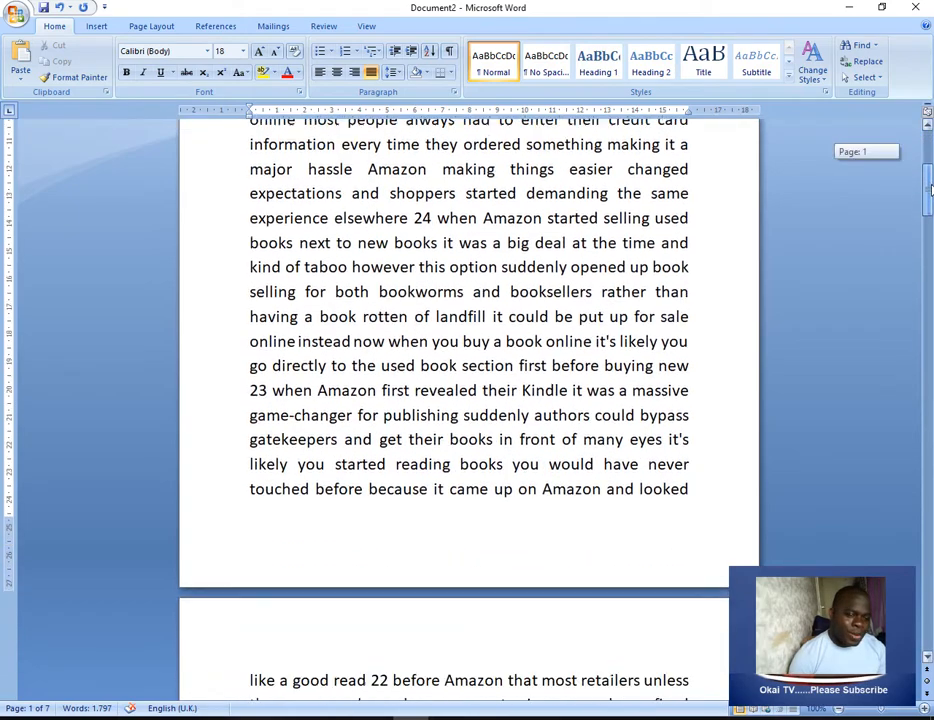
scroll("up", 3)
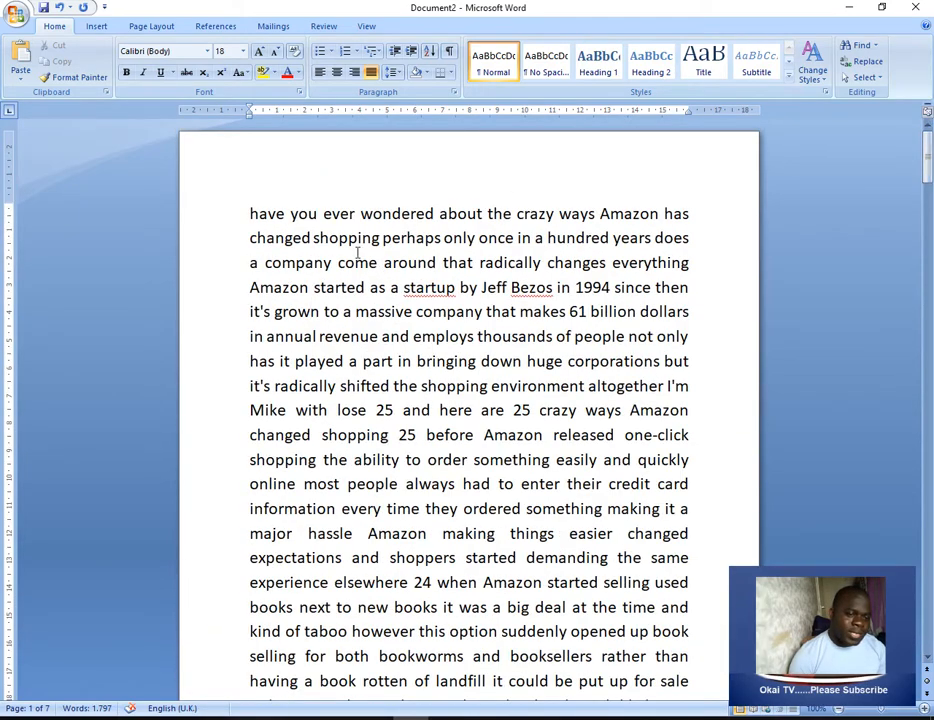
left_click(313, 311)
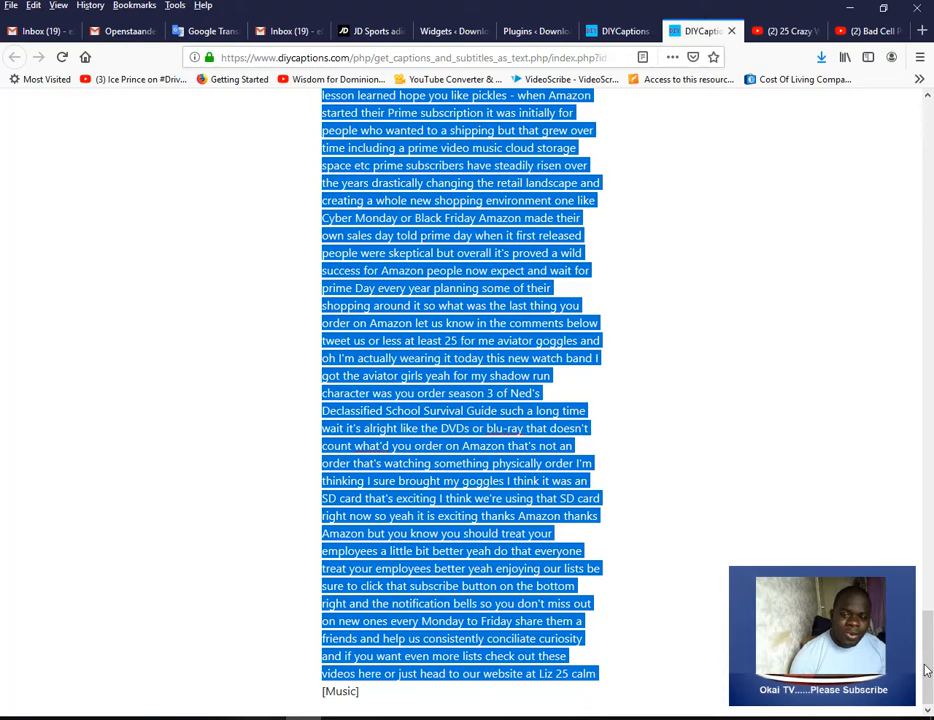
Step: Copy the 'Bad Cell Phone Etiquette' video URL and switch to the DIY Captions tab
scroll("up", 3)
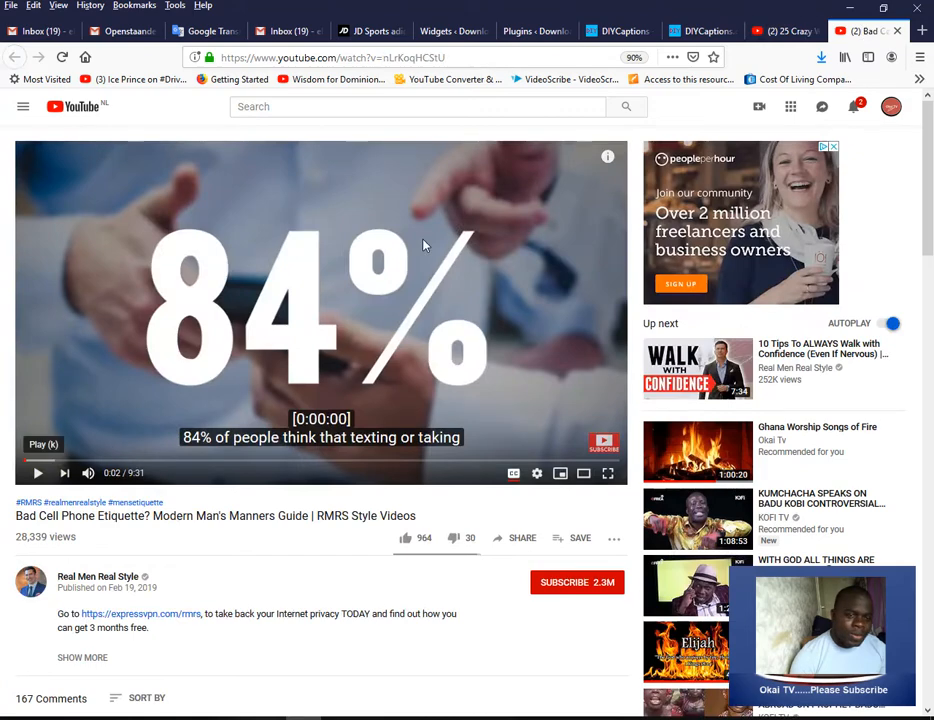
right_click(425, 245)
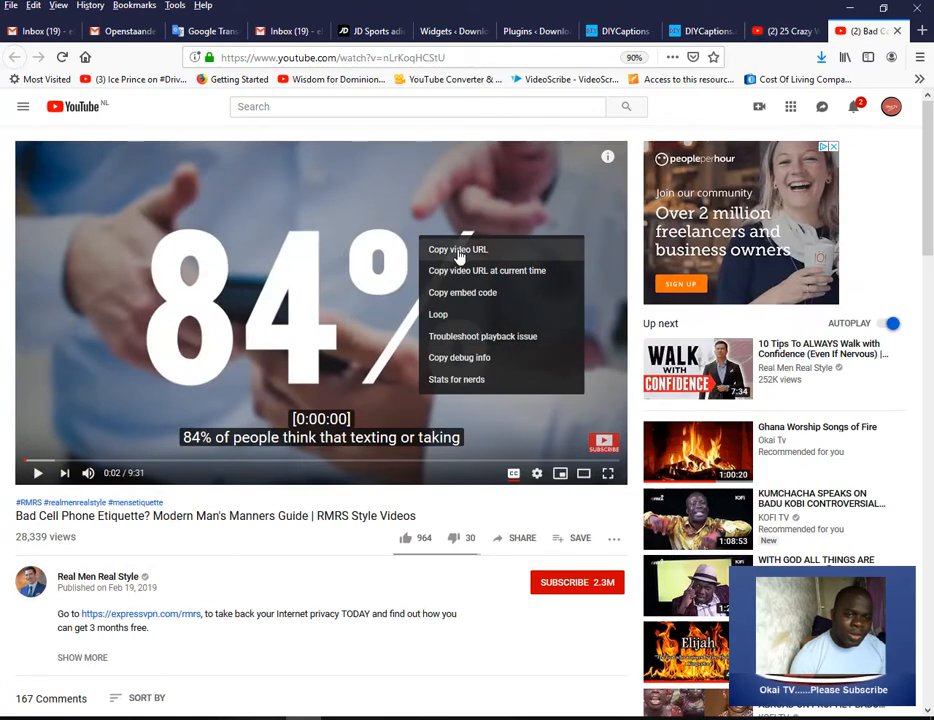
left_click(698, 30)
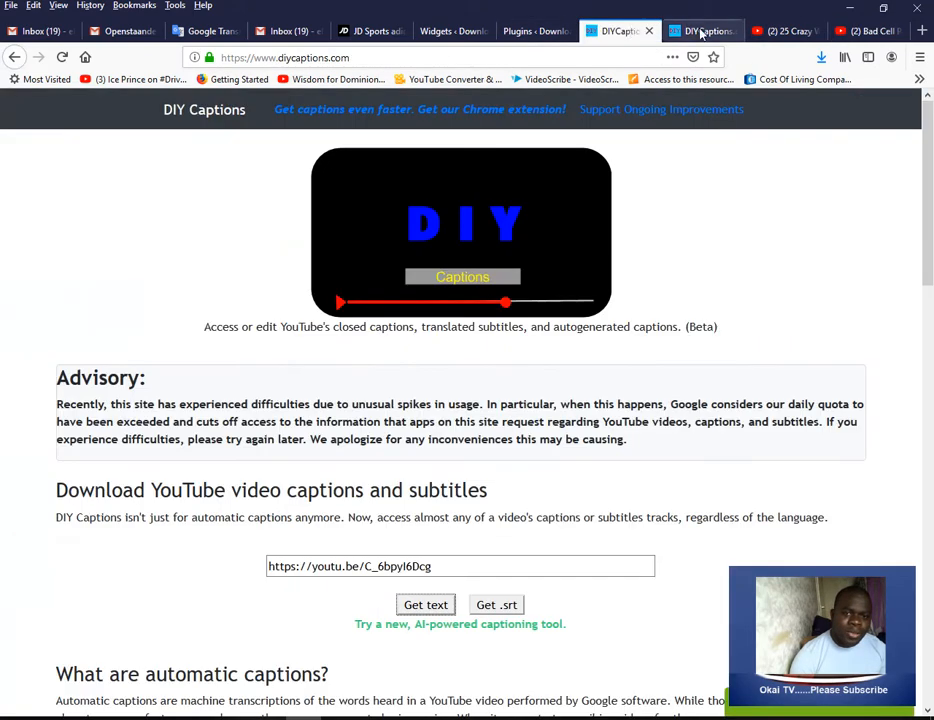
left_click(702, 30)
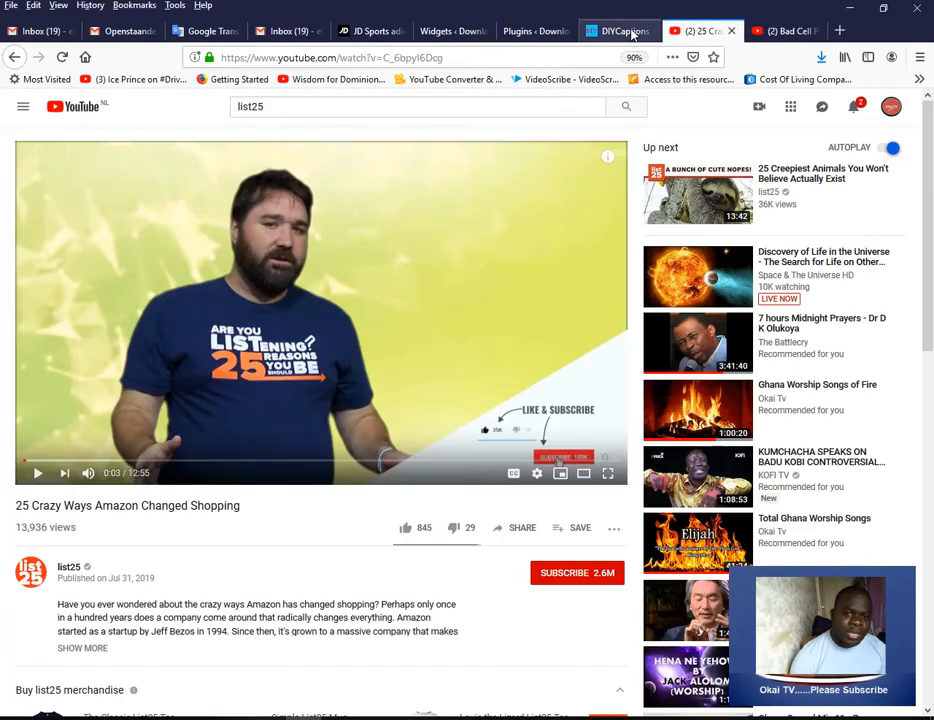
left_click(628, 30)
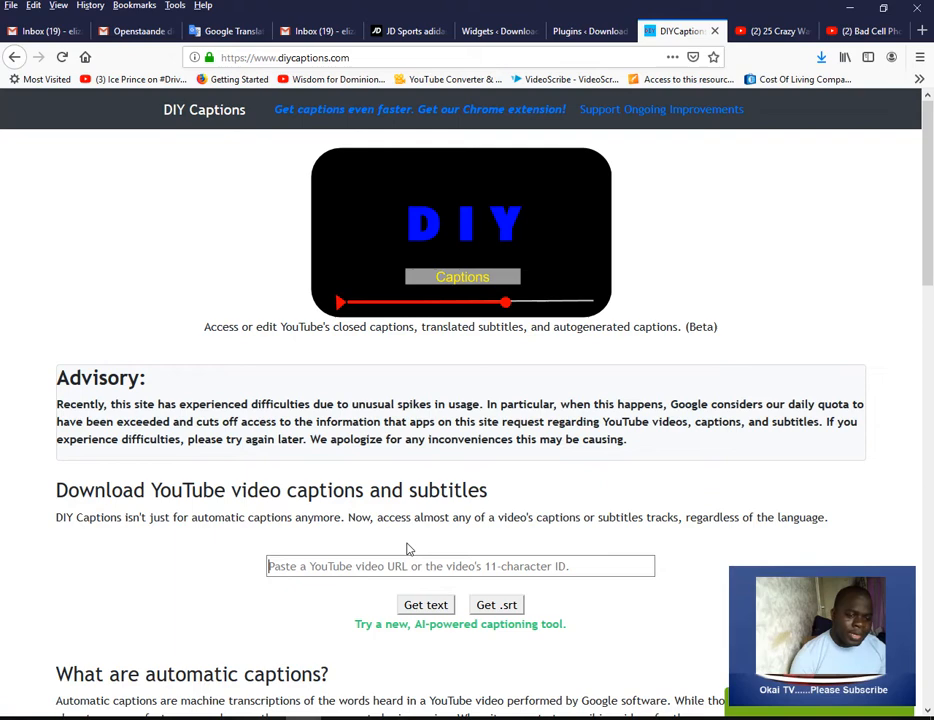
Step: Paste the Bad Cell Phone Etiquette link and open its English transcript
right_click(460, 566)
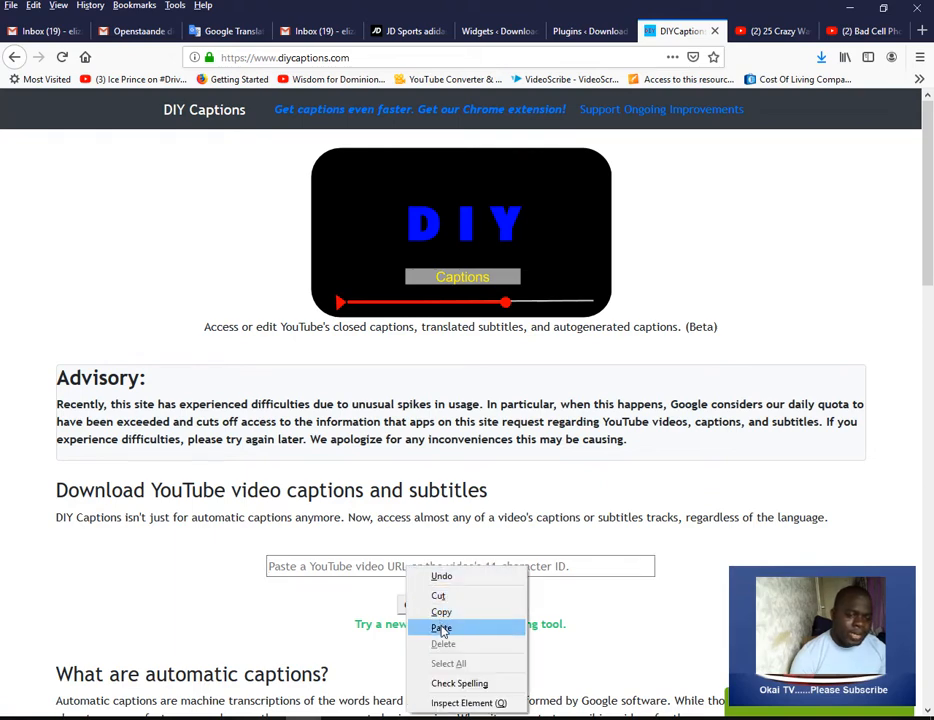
left_click(442, 625)
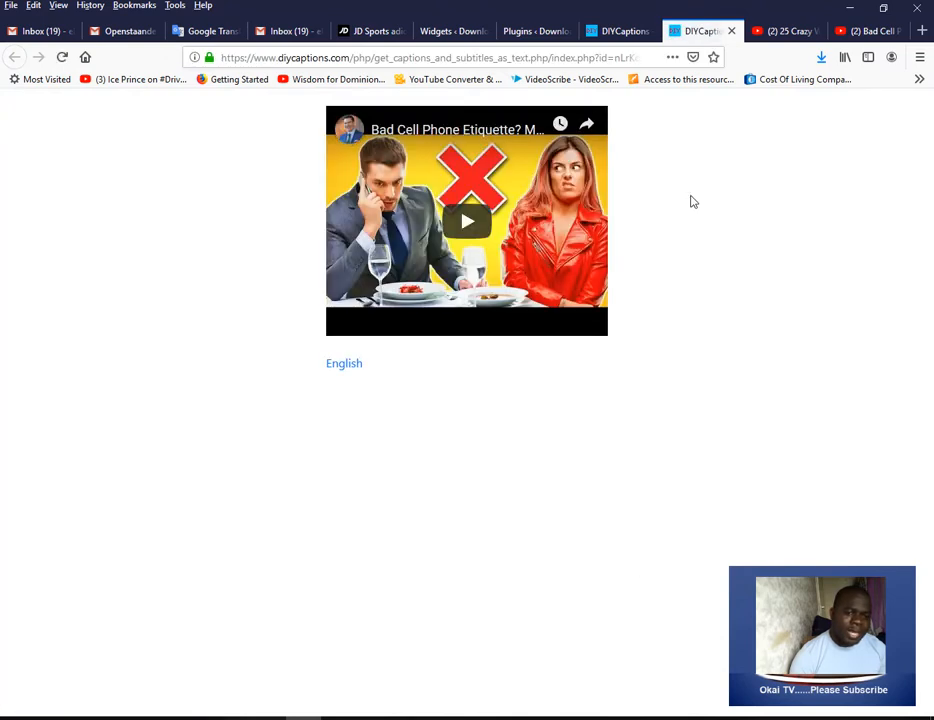
mouse_move(474, 283)
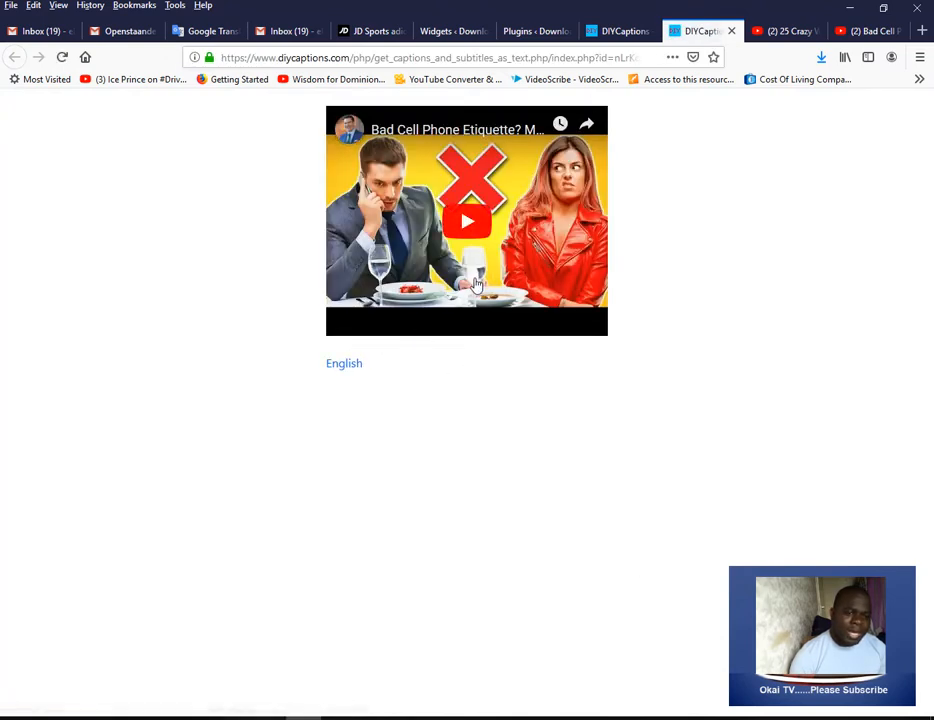
mouse_move(350, 365)
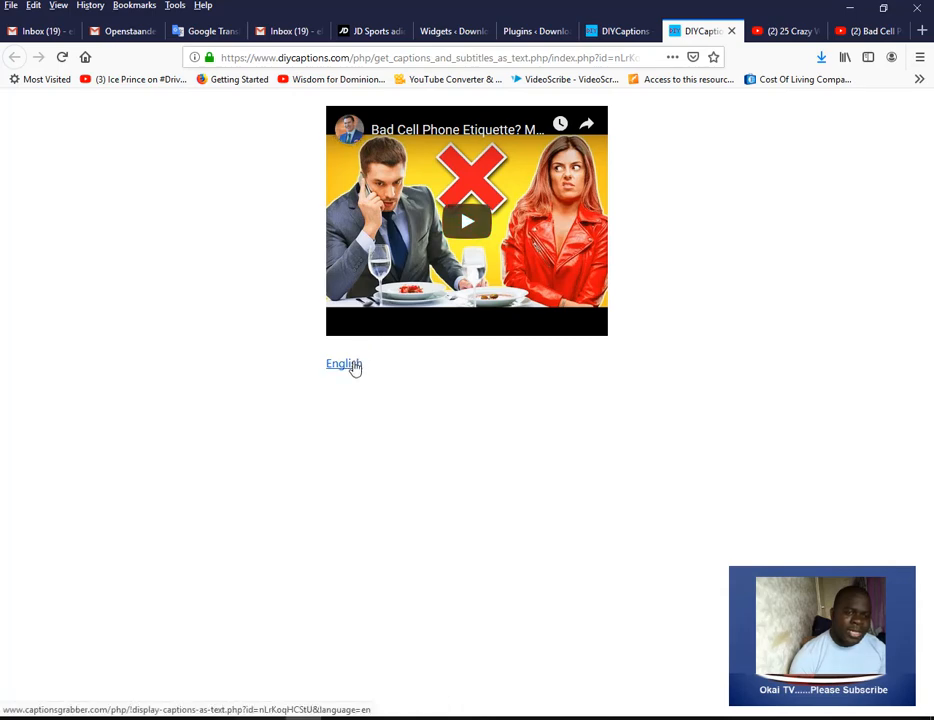
left_click(343, 363)
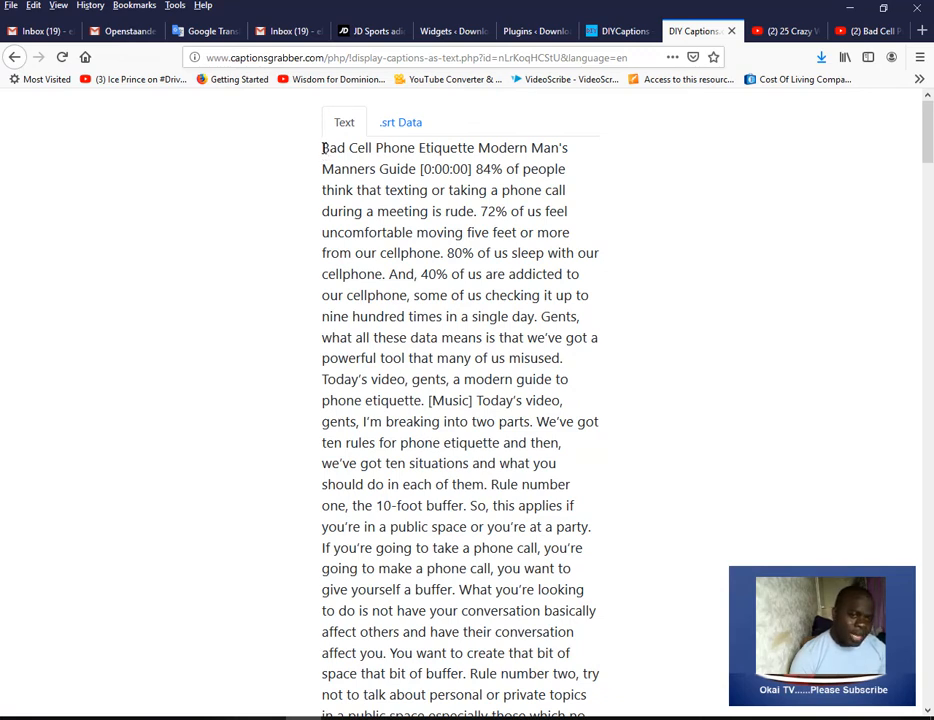
mouse_move(753, 439)
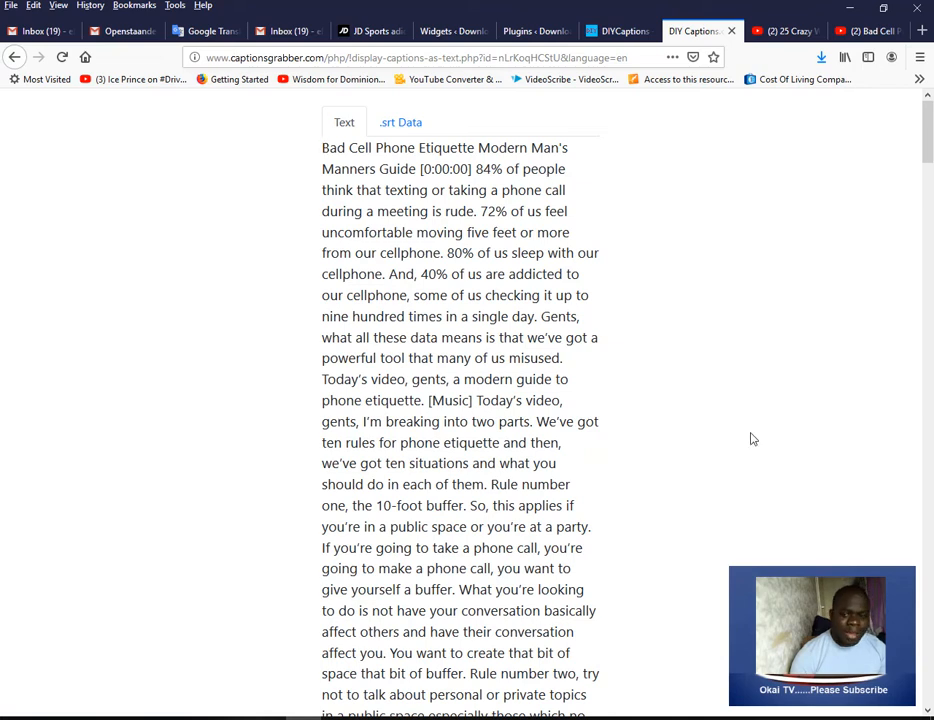
mouse_move(760, 472)
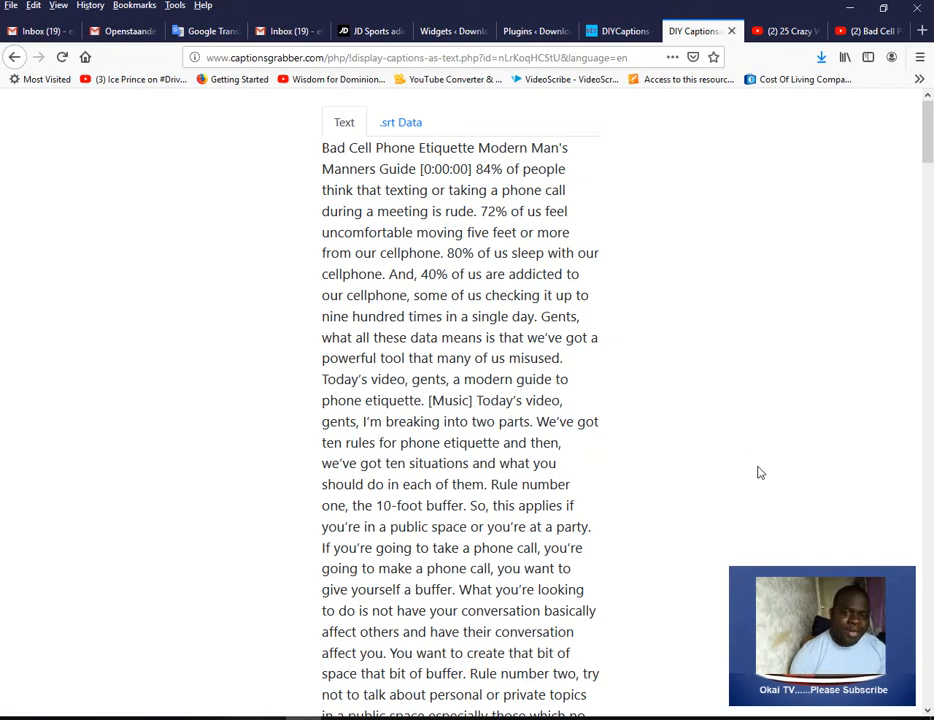